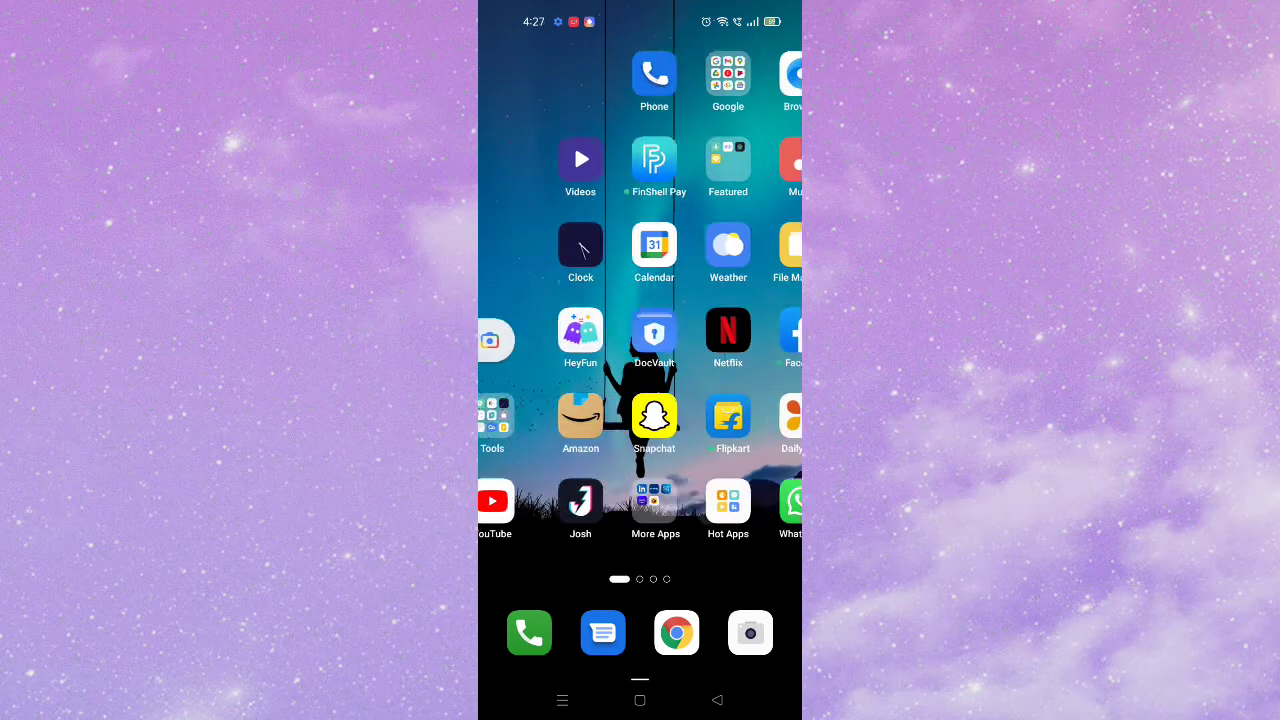
- Swipe to the home screen and launch the Google Play Store
scroll("right", 3)
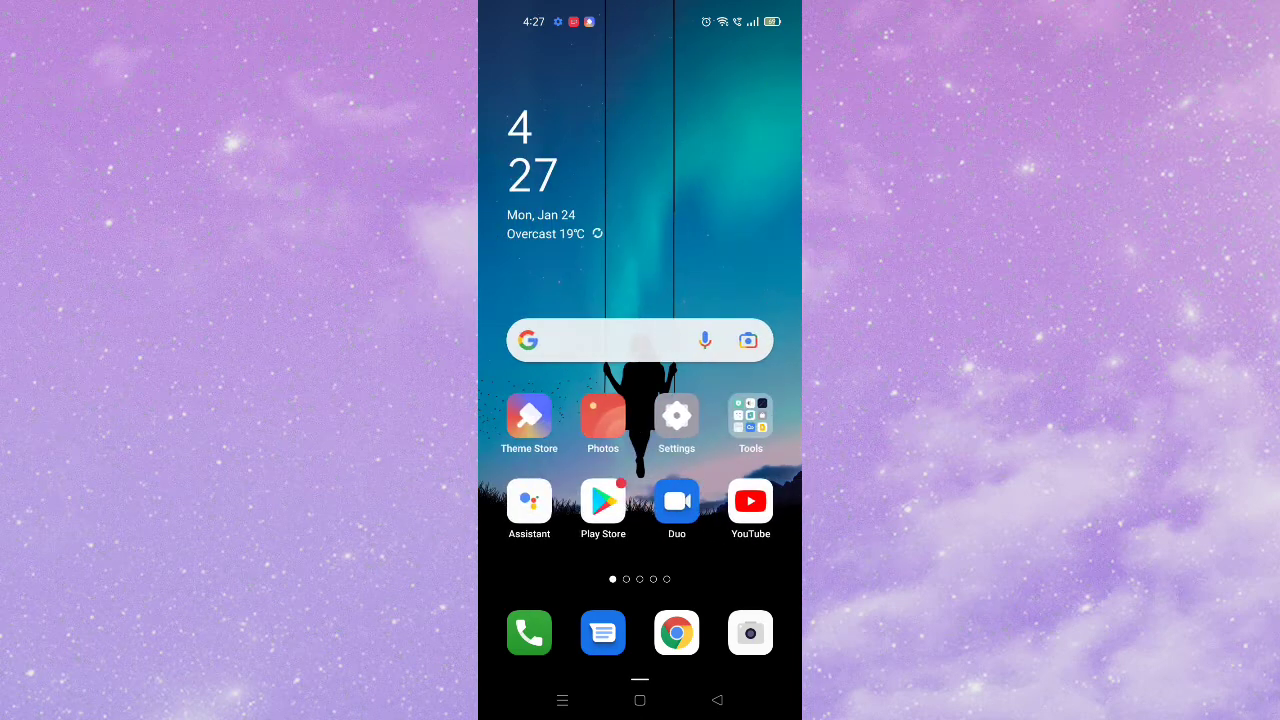
left_click(604, 500)
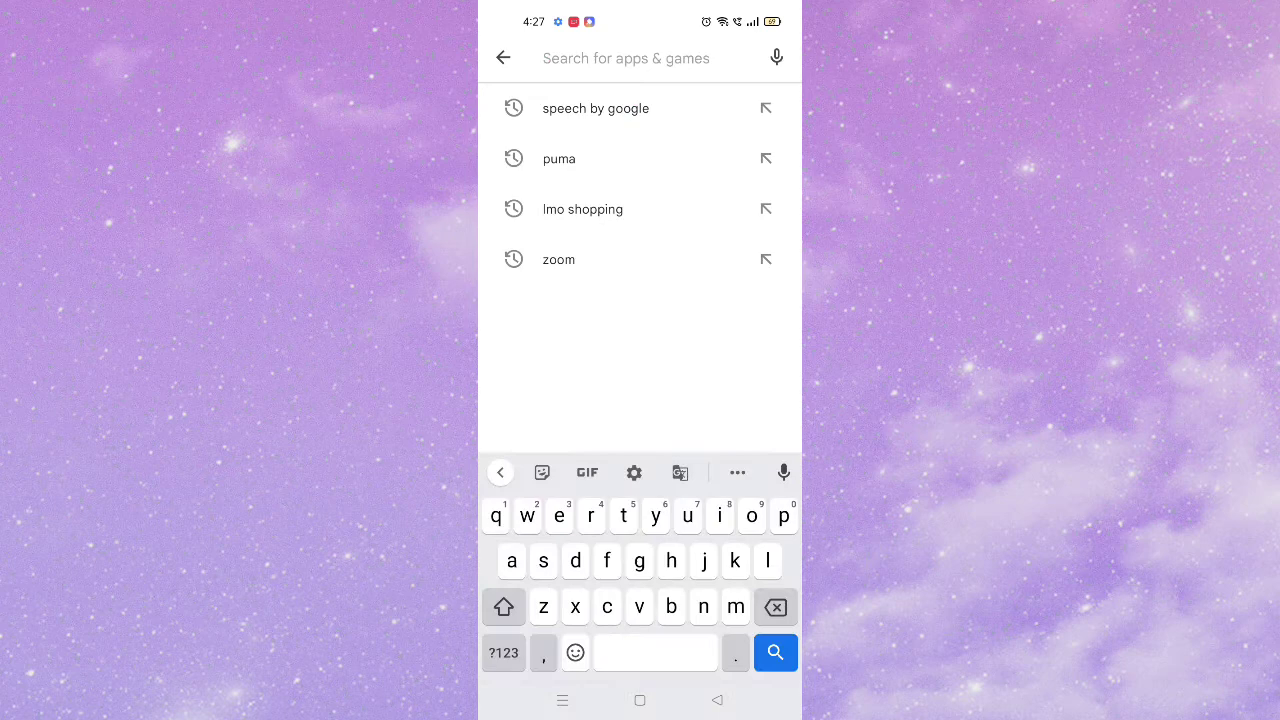
- Search 'in', pick the Instagram result and confirm it shows Open, then go Home
type("in")
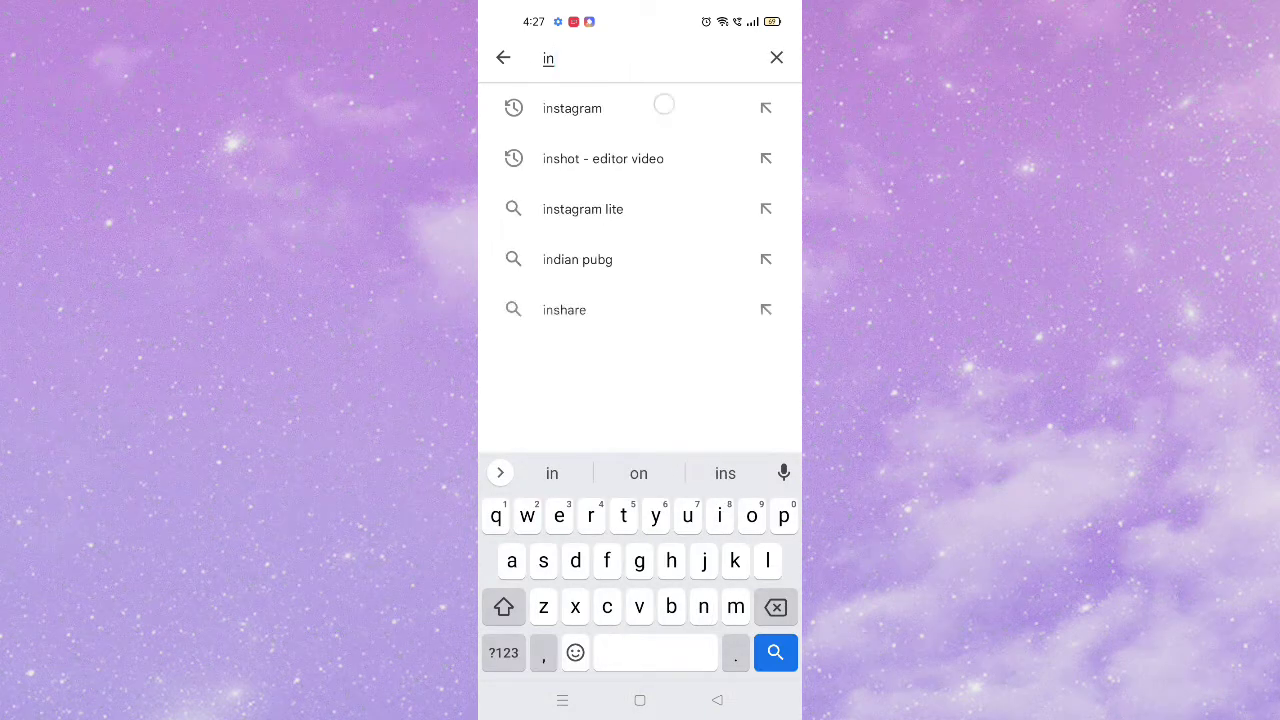
left_click(572, 108)
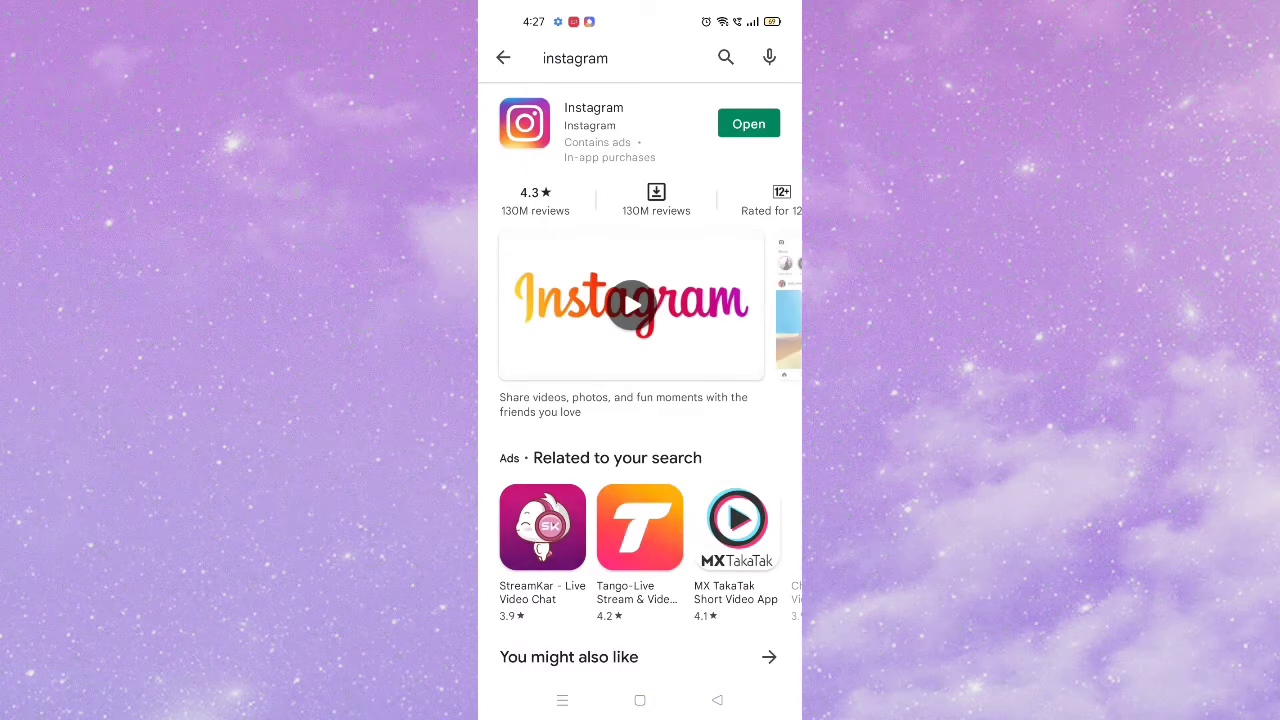
left_click(592, 108)
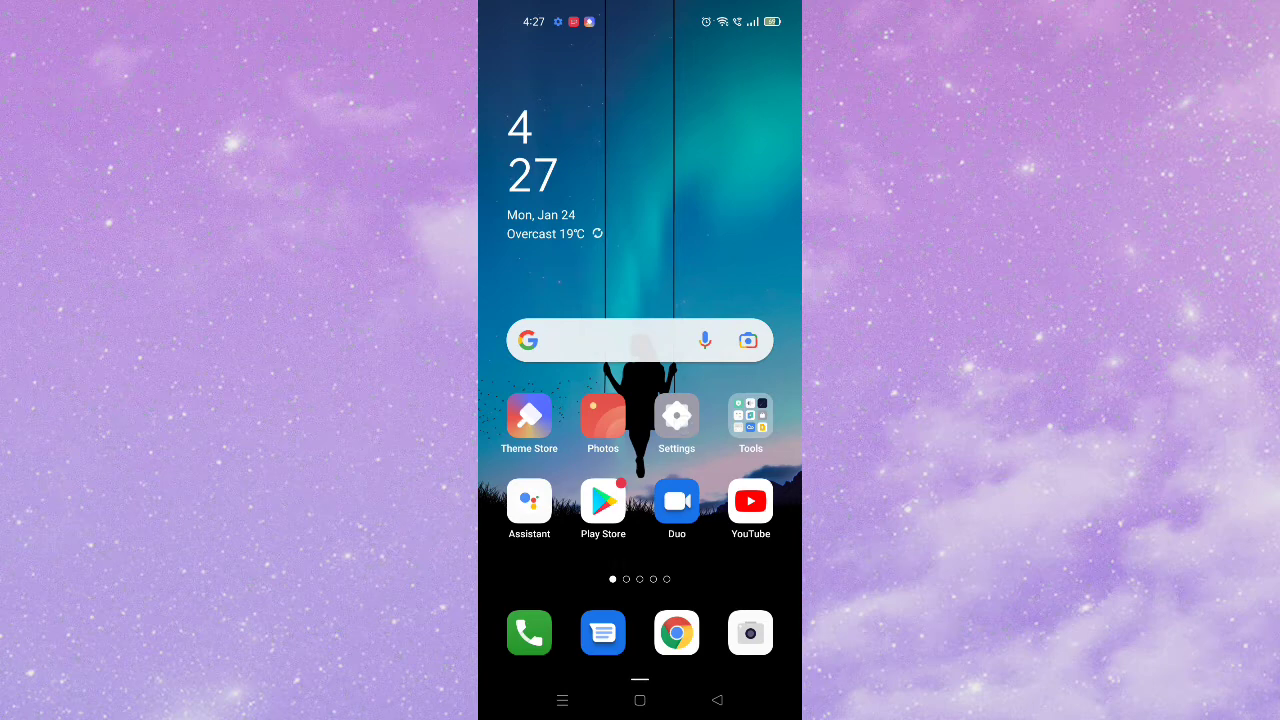
- Go into Settings > App management > App list to show all installed apps
left_click(676, 414)
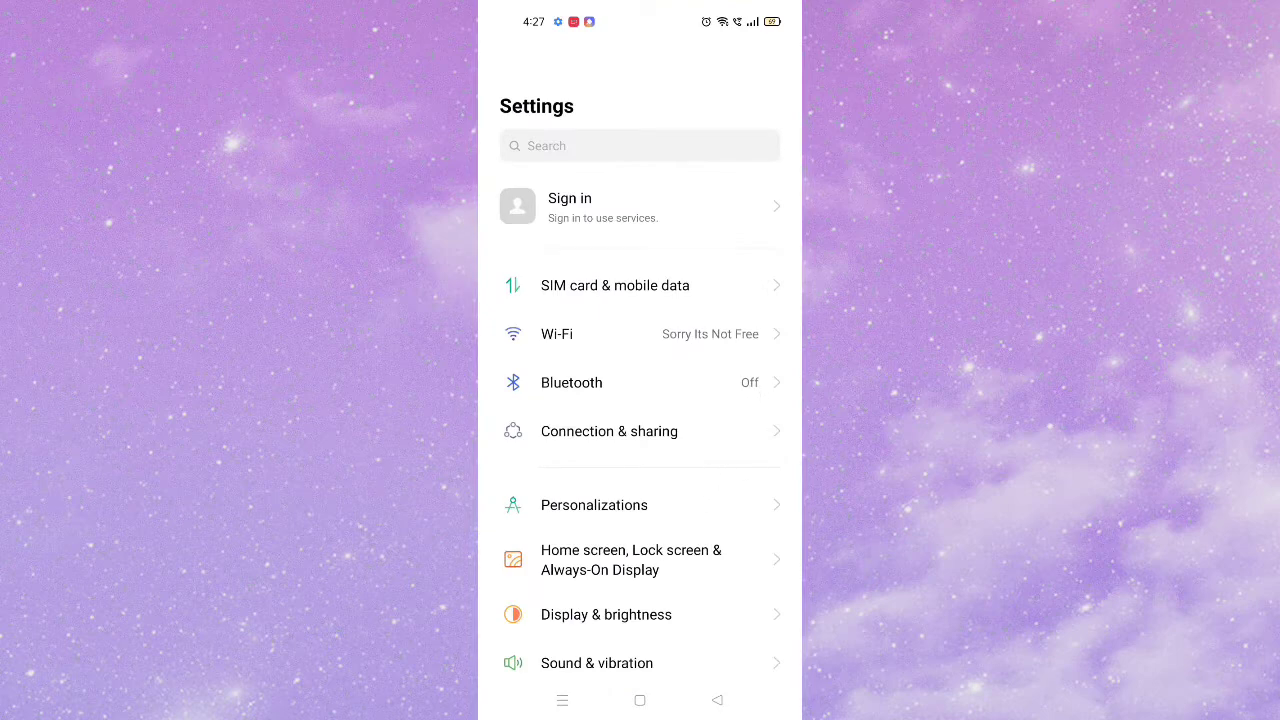
scroll("down", 3)
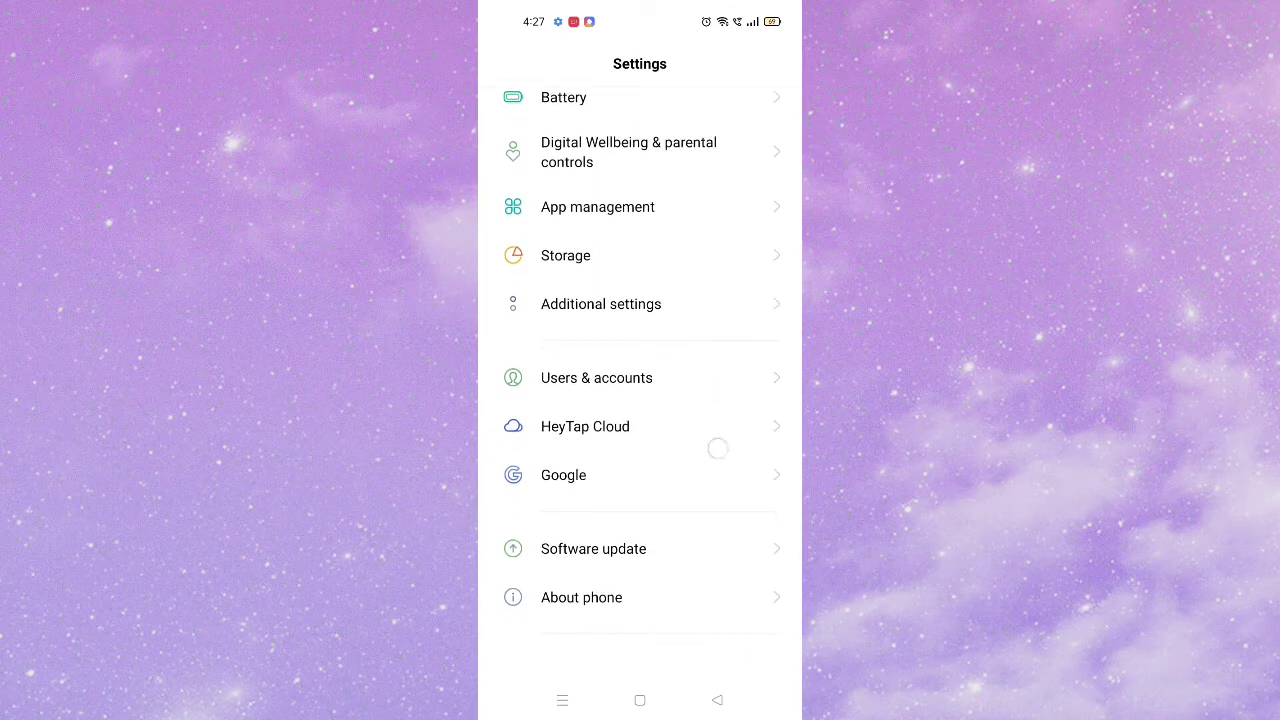
scroll("down", 3)
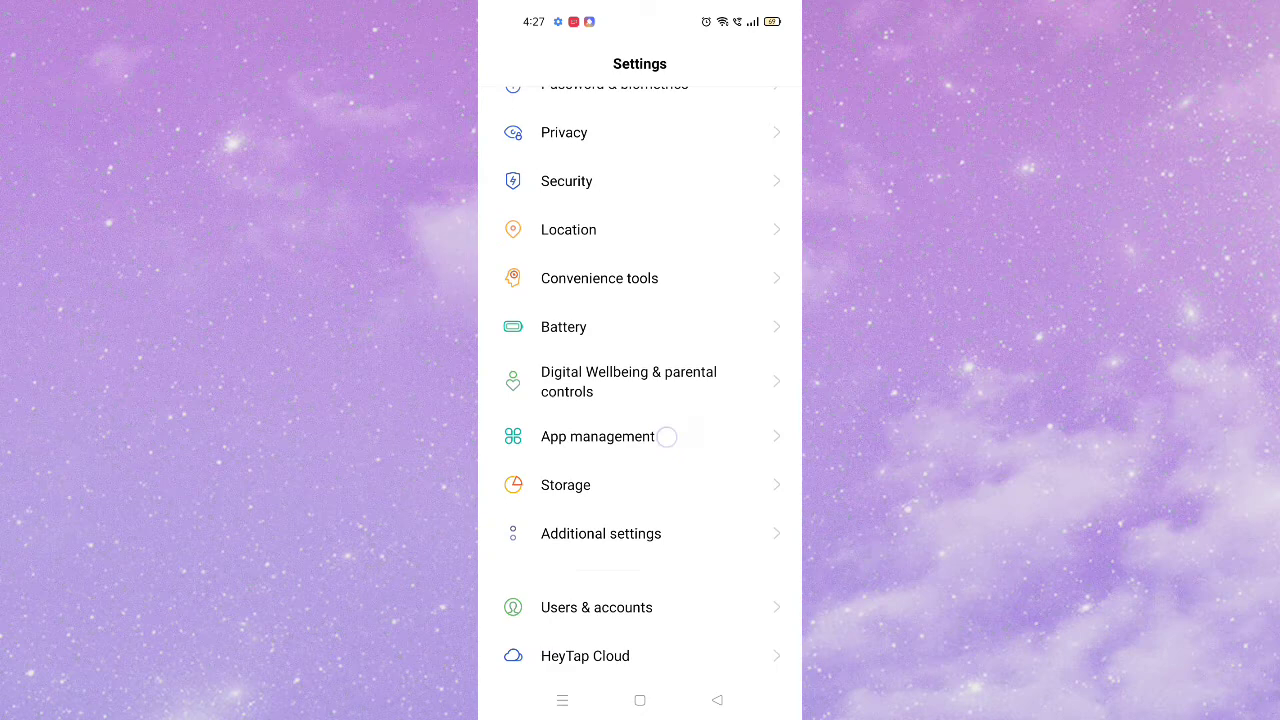
left_click(598, 436)
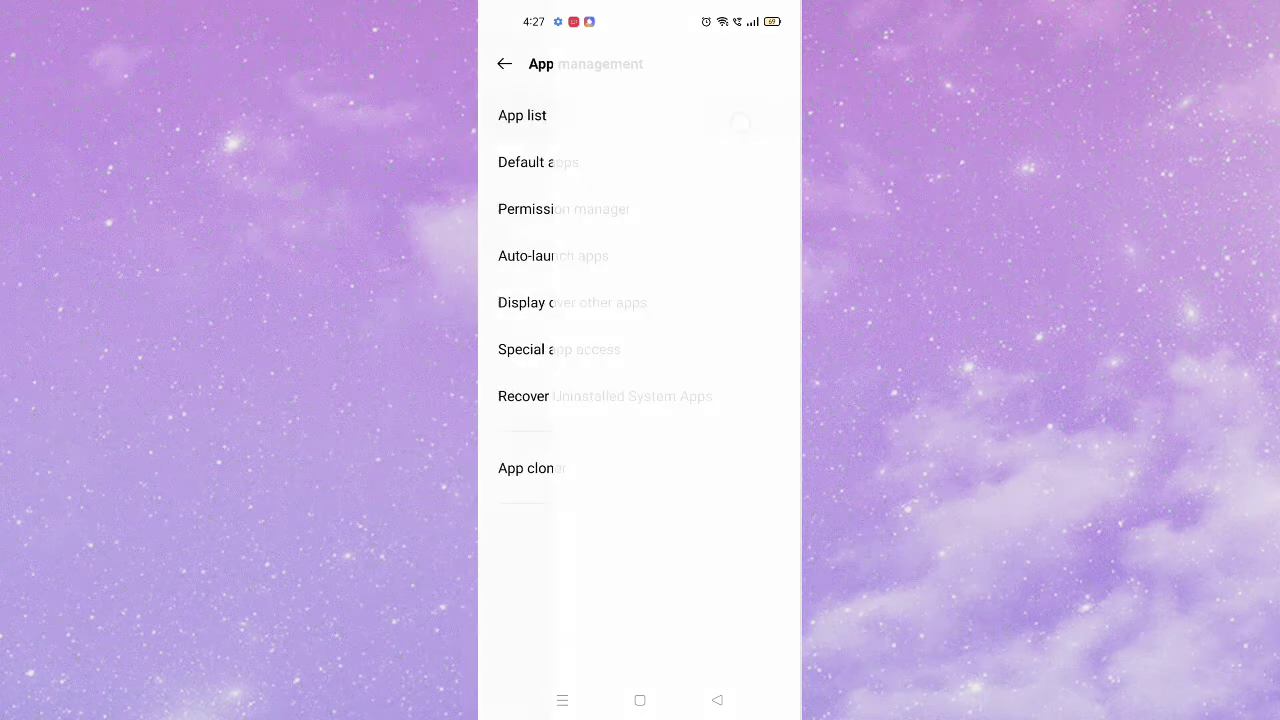
left_click(520, 114)
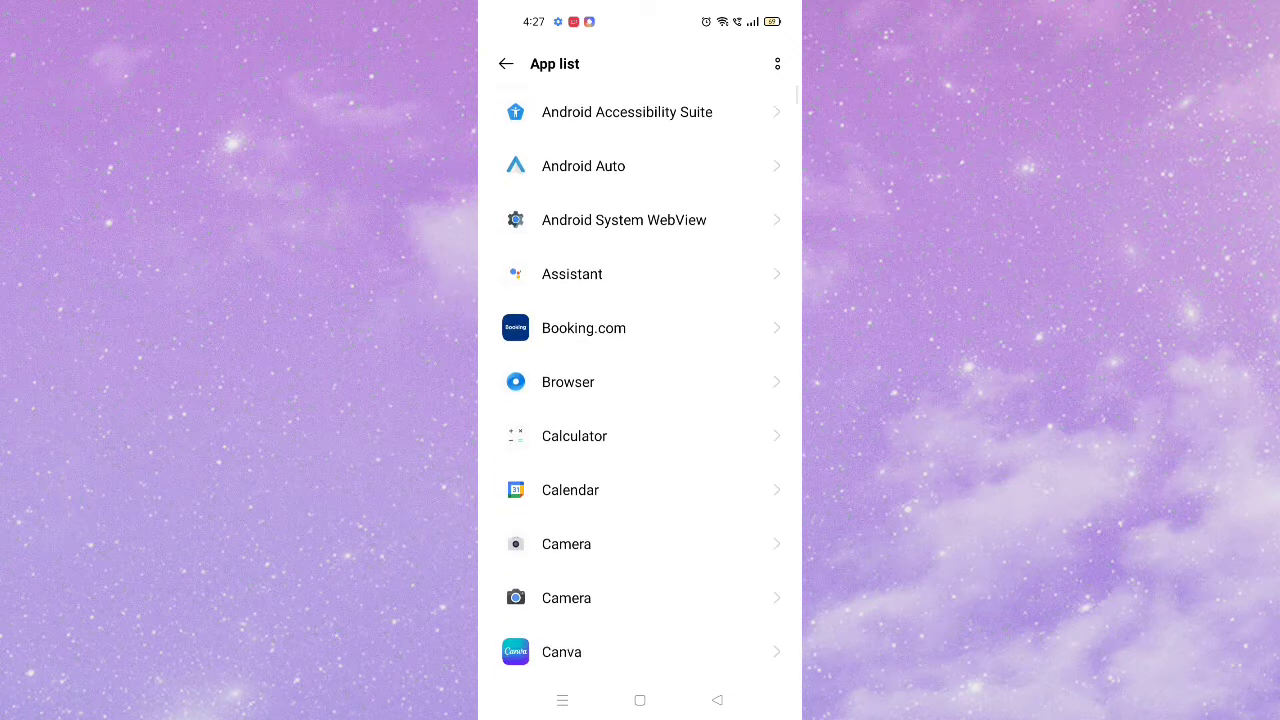
- Scroll the app list down to Instagram and bring up its App info page
scroll("down", 3)
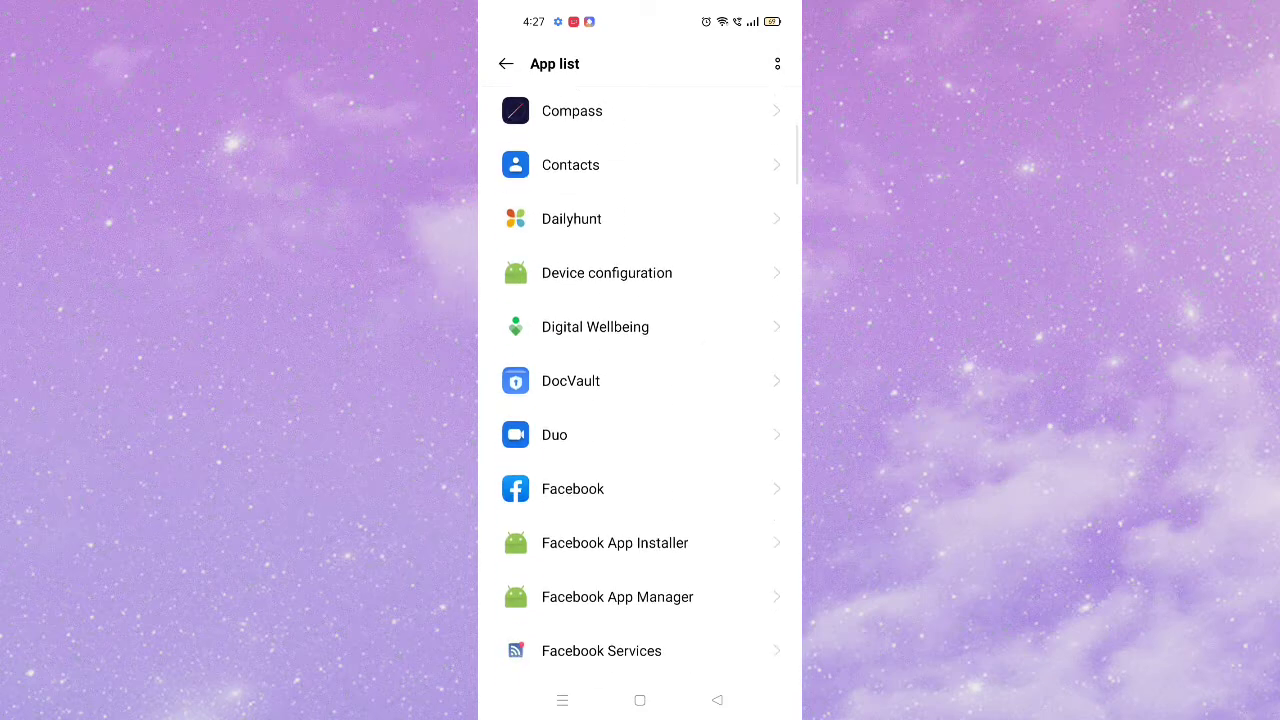
scroll("down", 3)
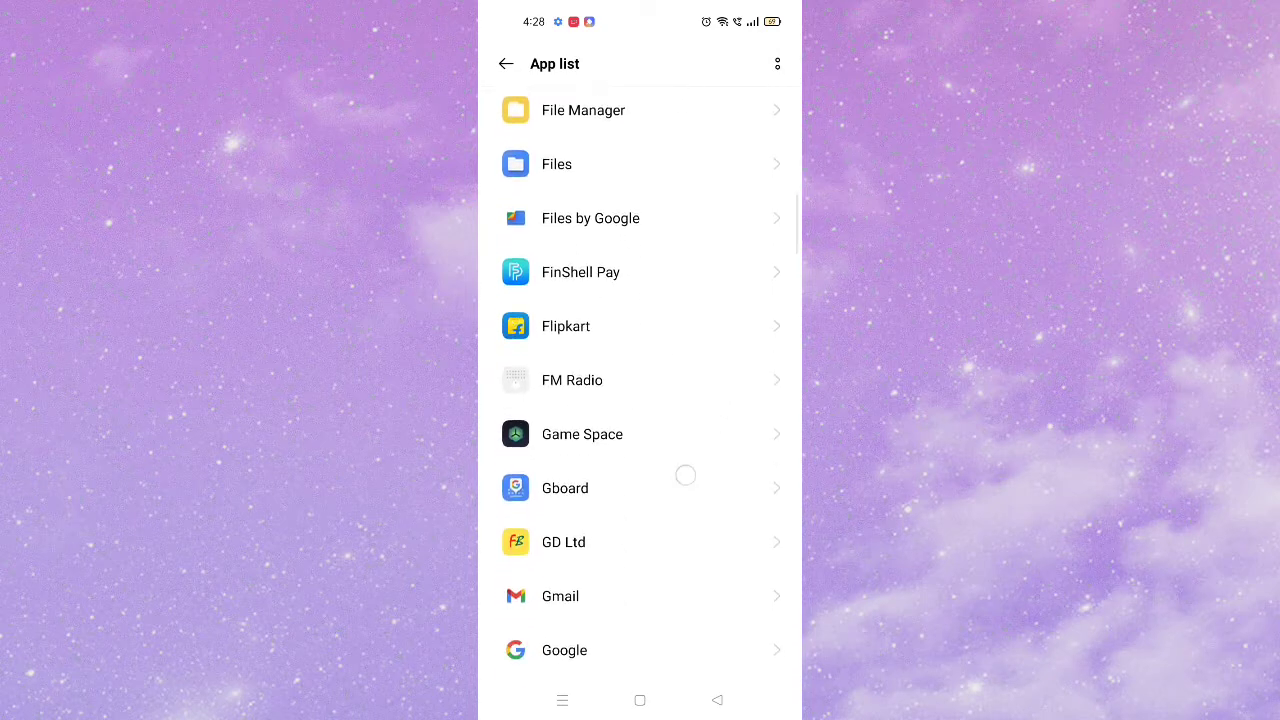
scroll("down", 3)
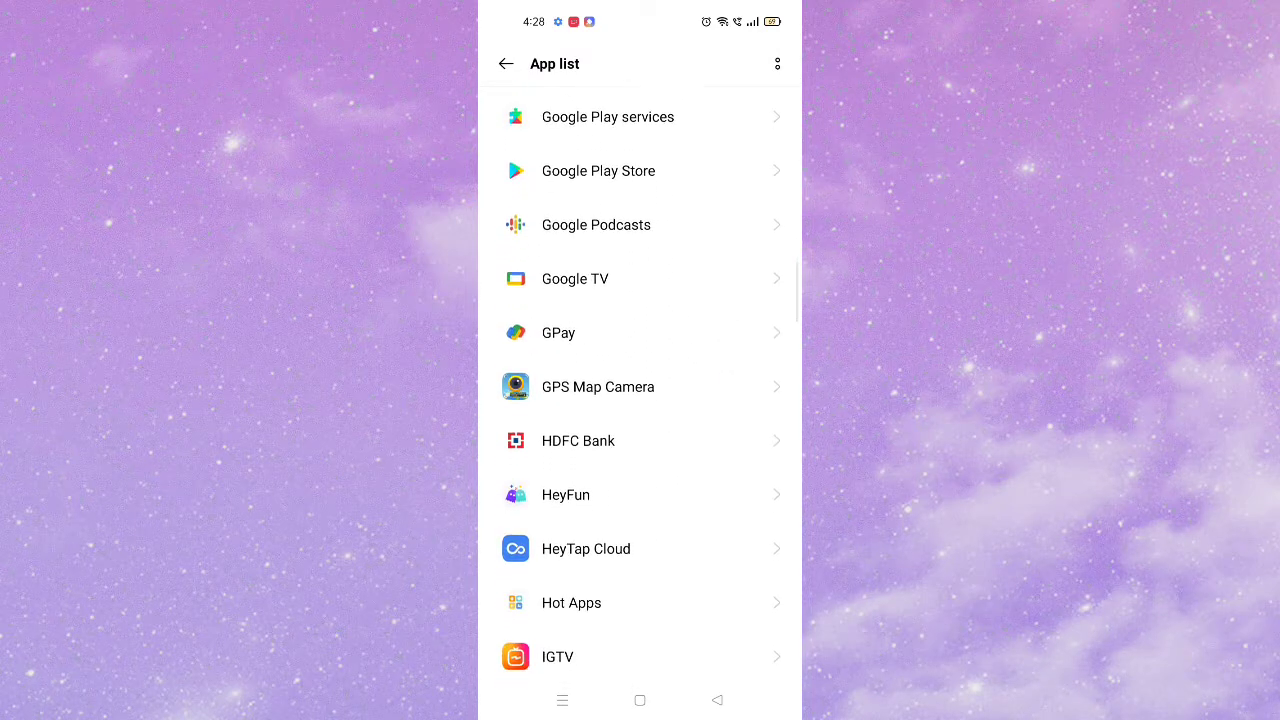
scroll("down", 3)
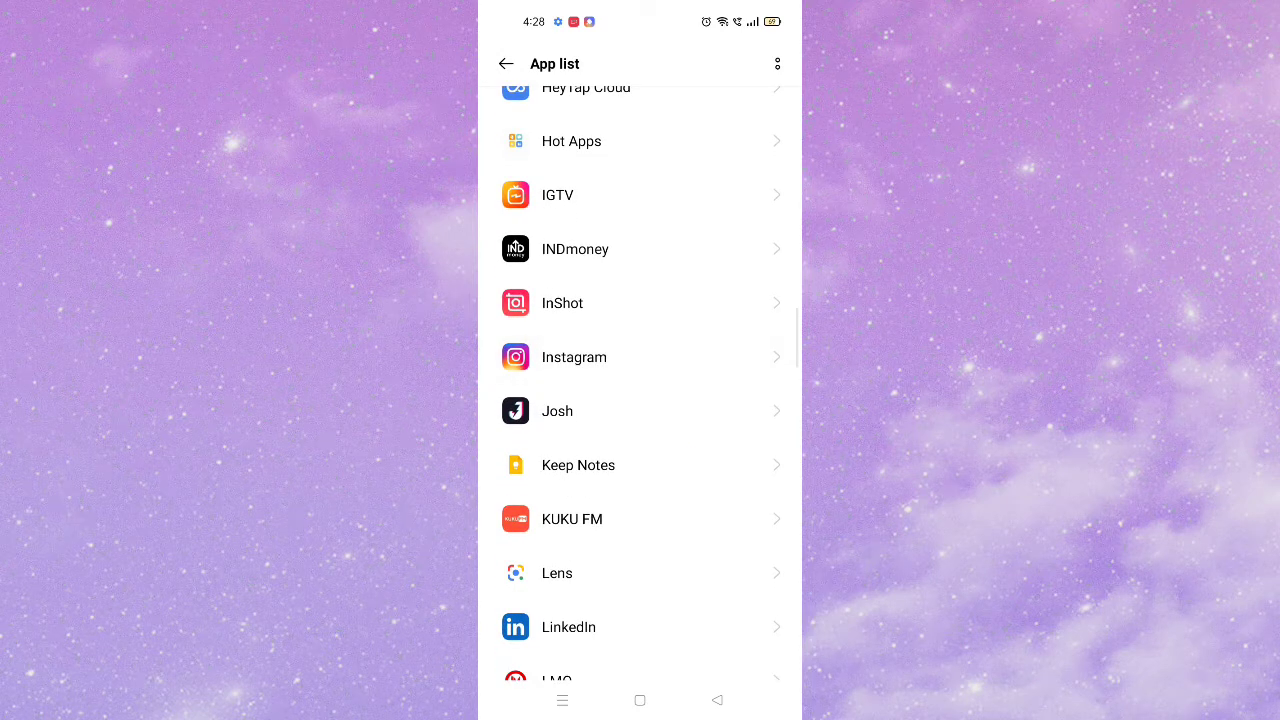
left_click(574, 356)
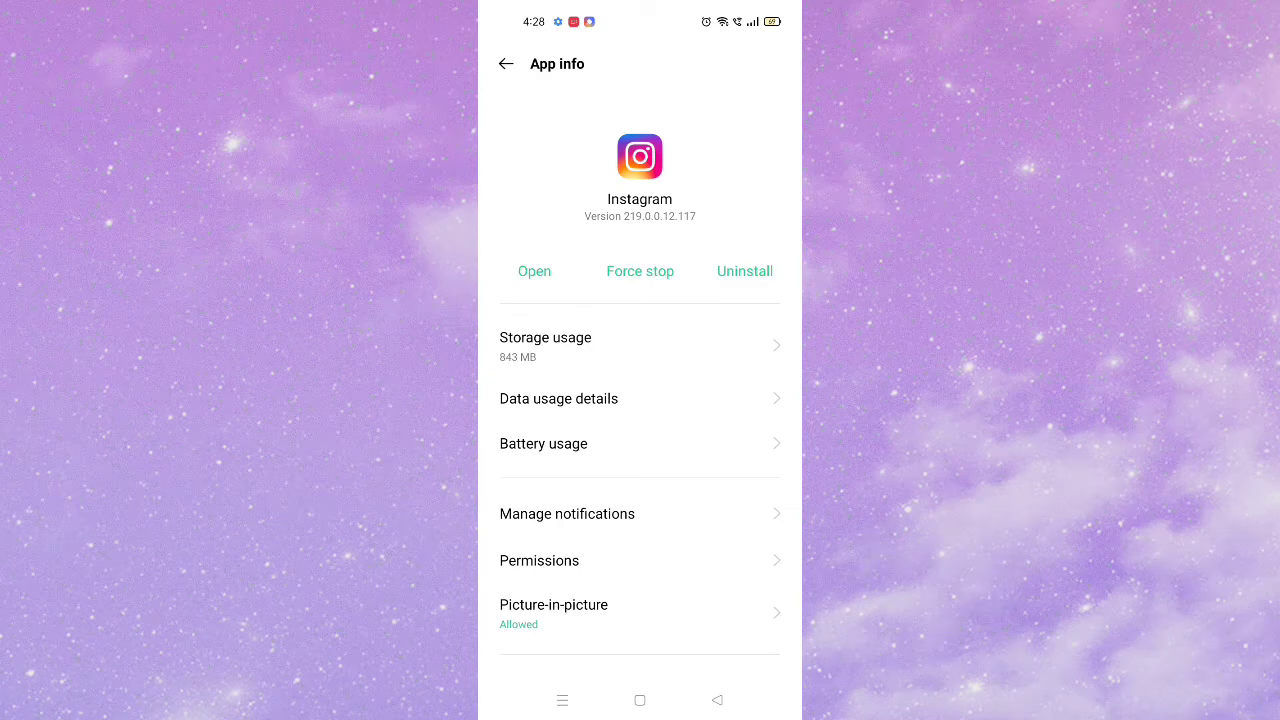
- Clear Instagram's app data and cache from its Storage usage page
left_click(544, 344)
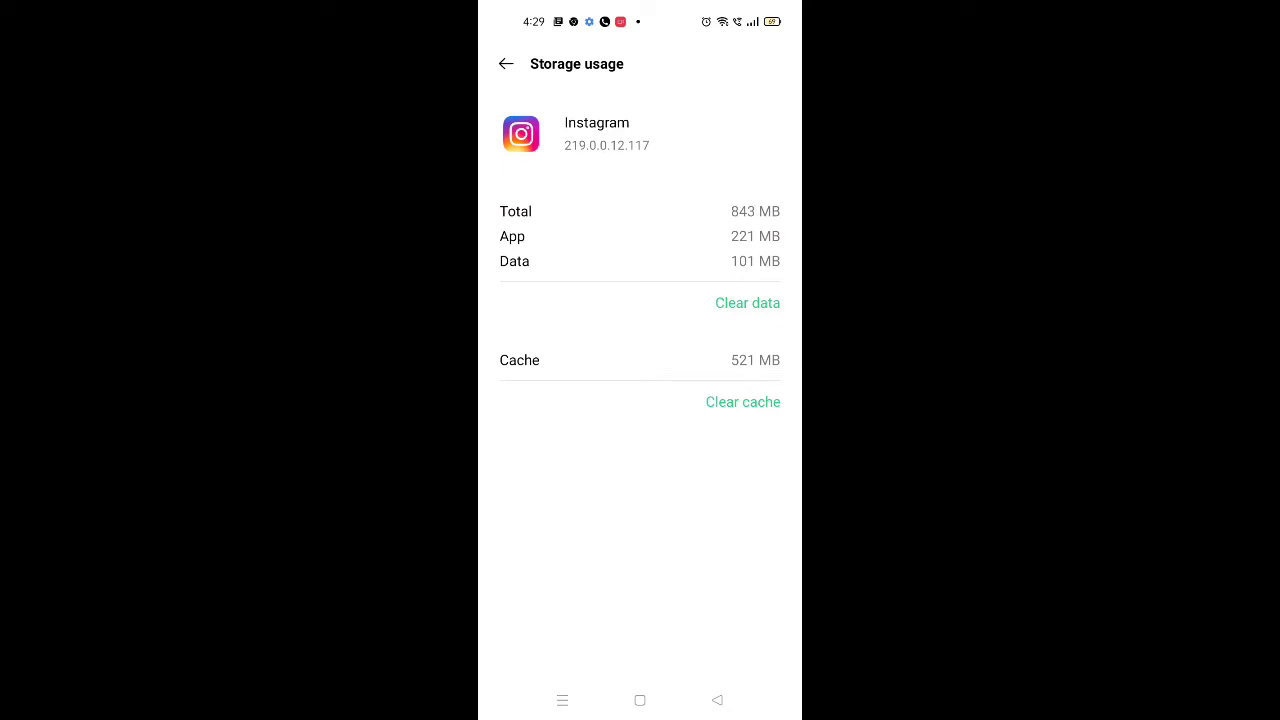
left_click(748, 304)
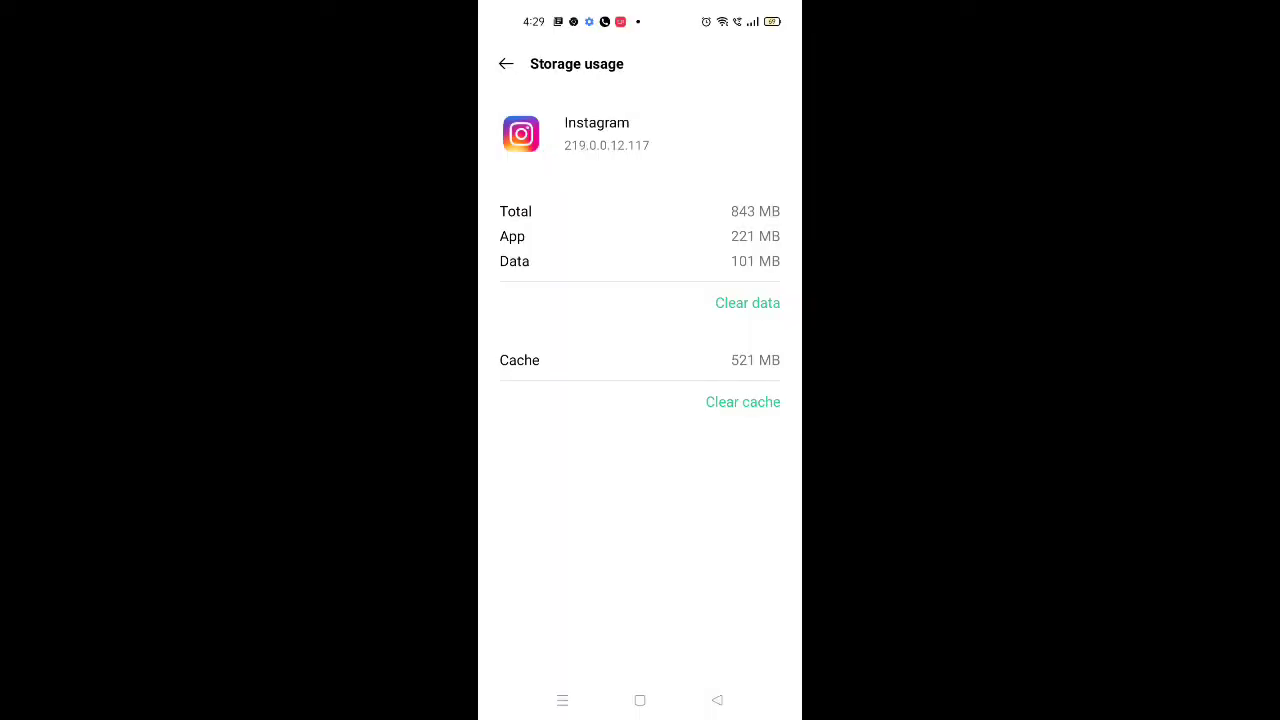
left_click(504, 62)
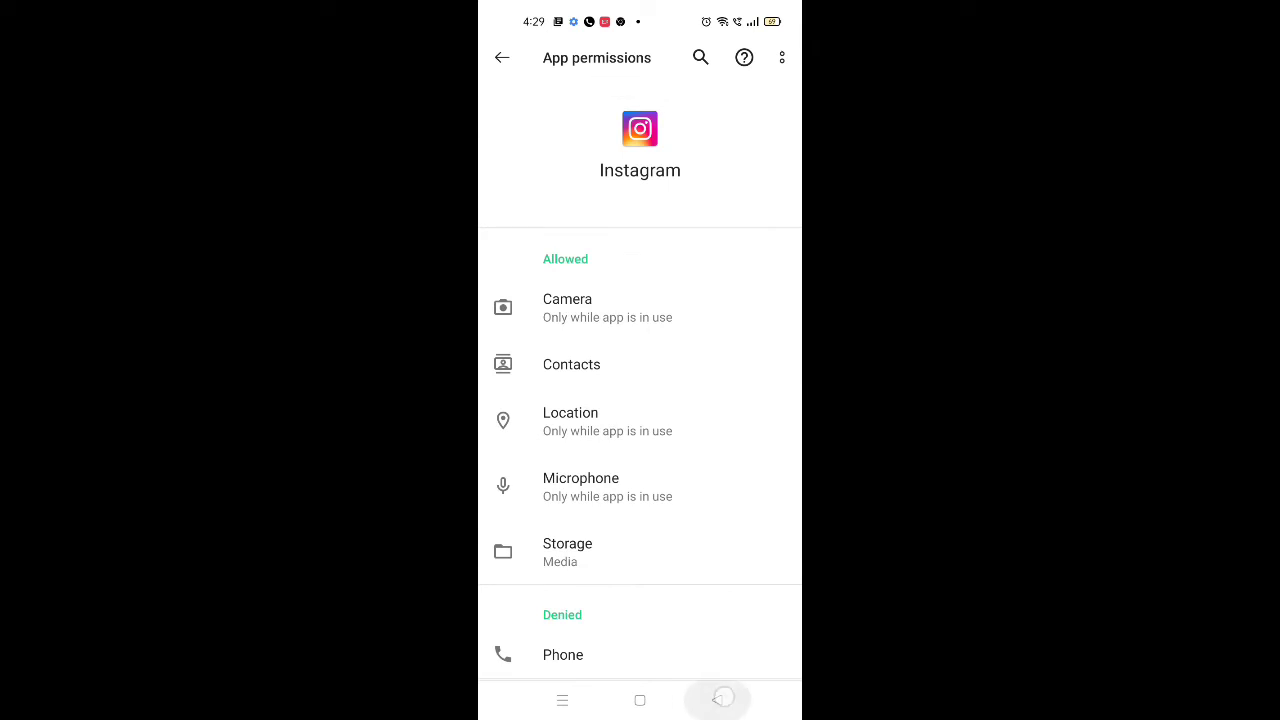
- Leave Instagram's permissions page and return to the home screen
left_click(502, 56)
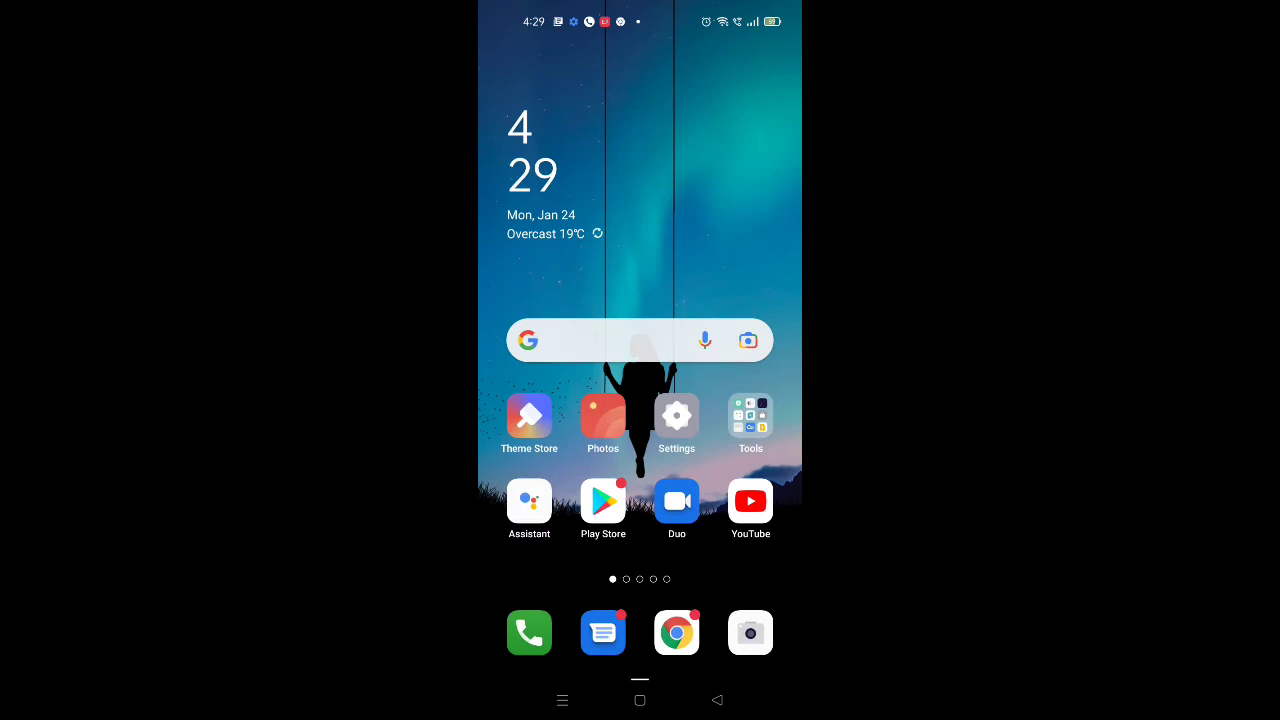
scroll("left", 3)
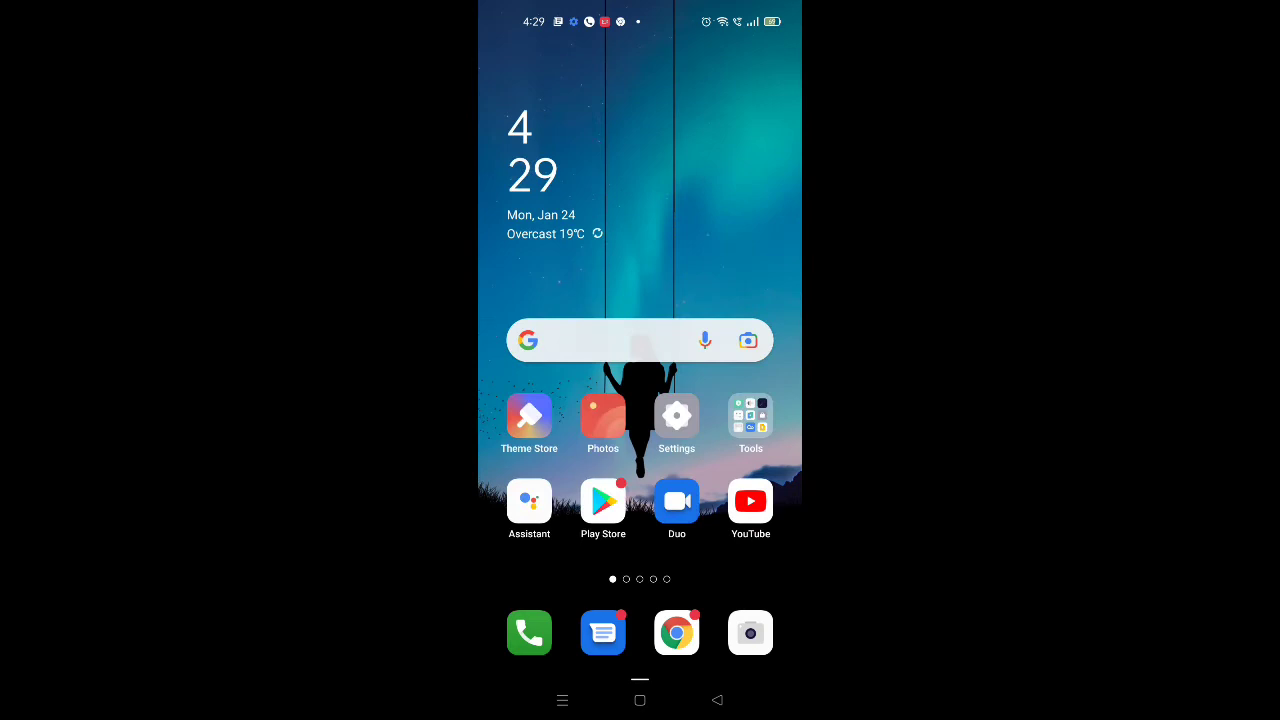
- Check Software update shows ColorOS 11.1 / Android 11 up to date, then return Home to the second app page
left_click(676, 414)
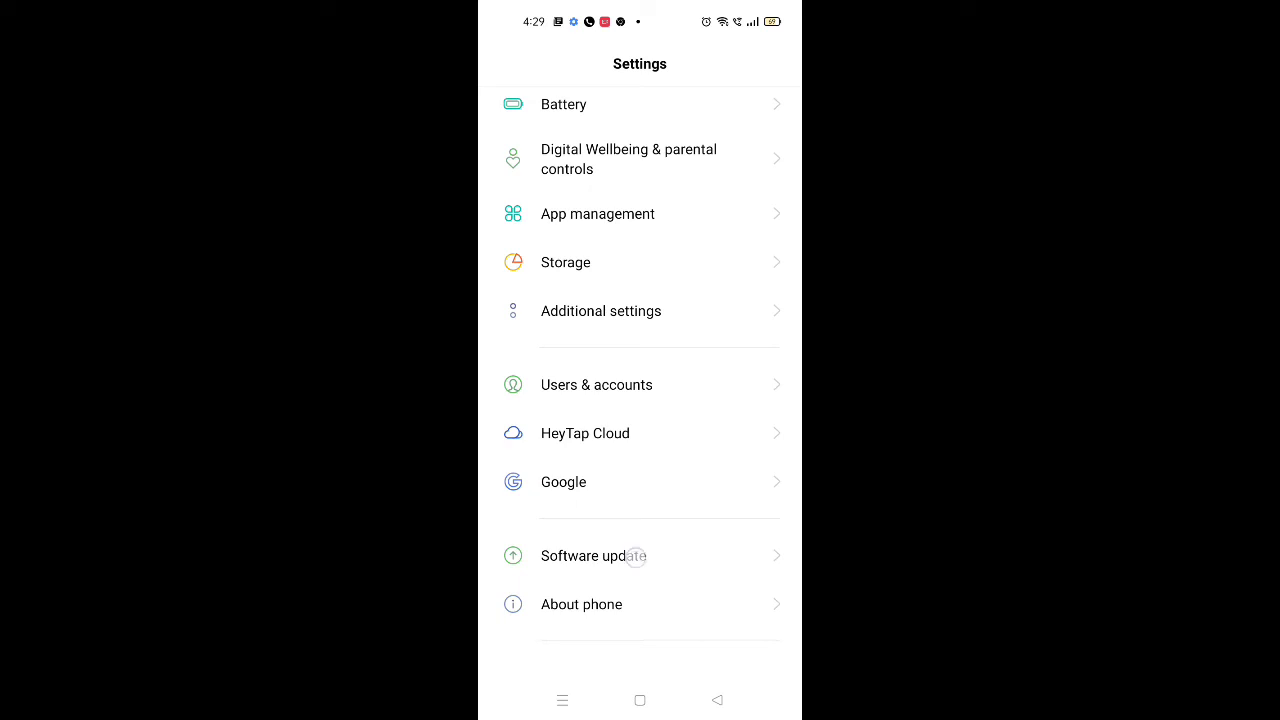
left_click(592, 556)
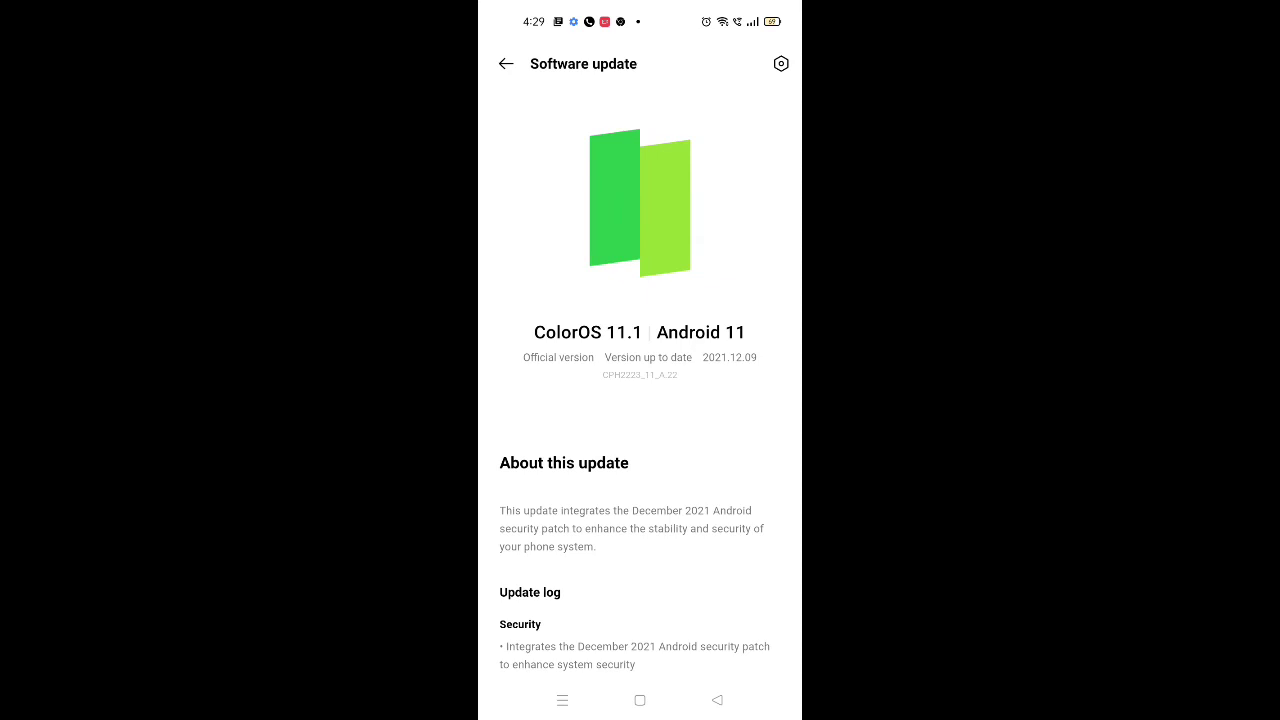
left_click(640, 700)
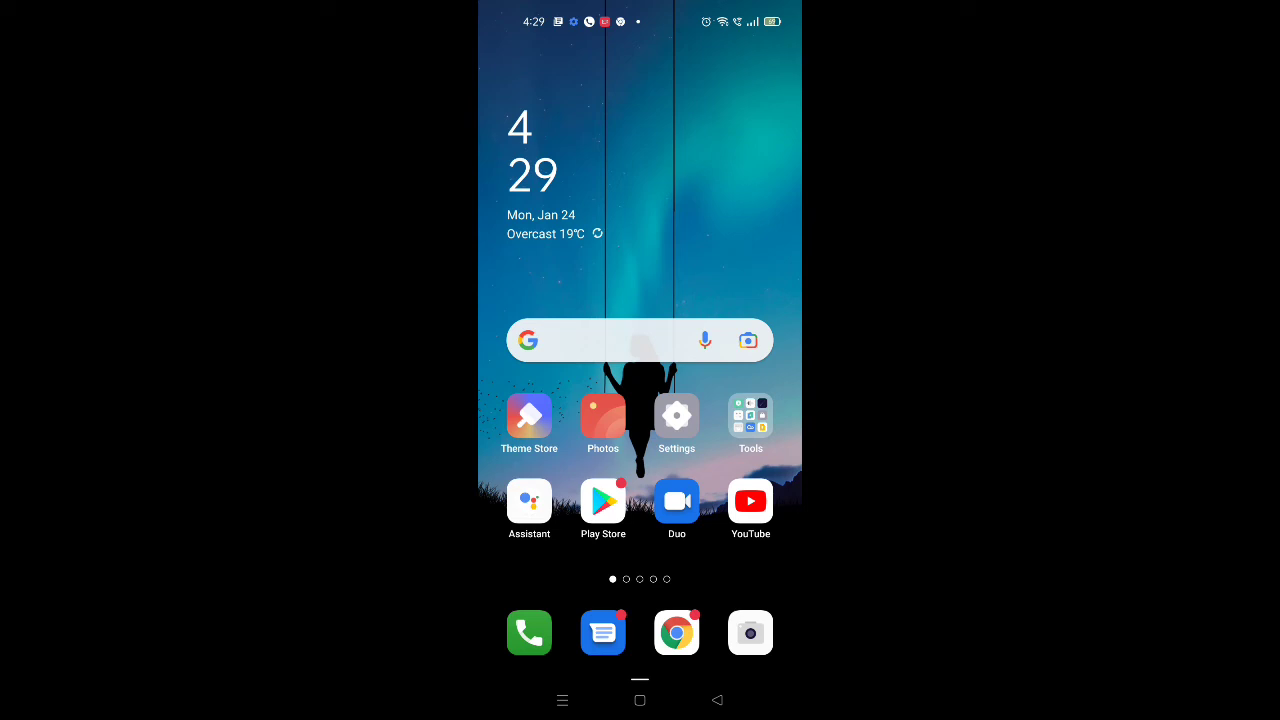
scroll("left", 3)
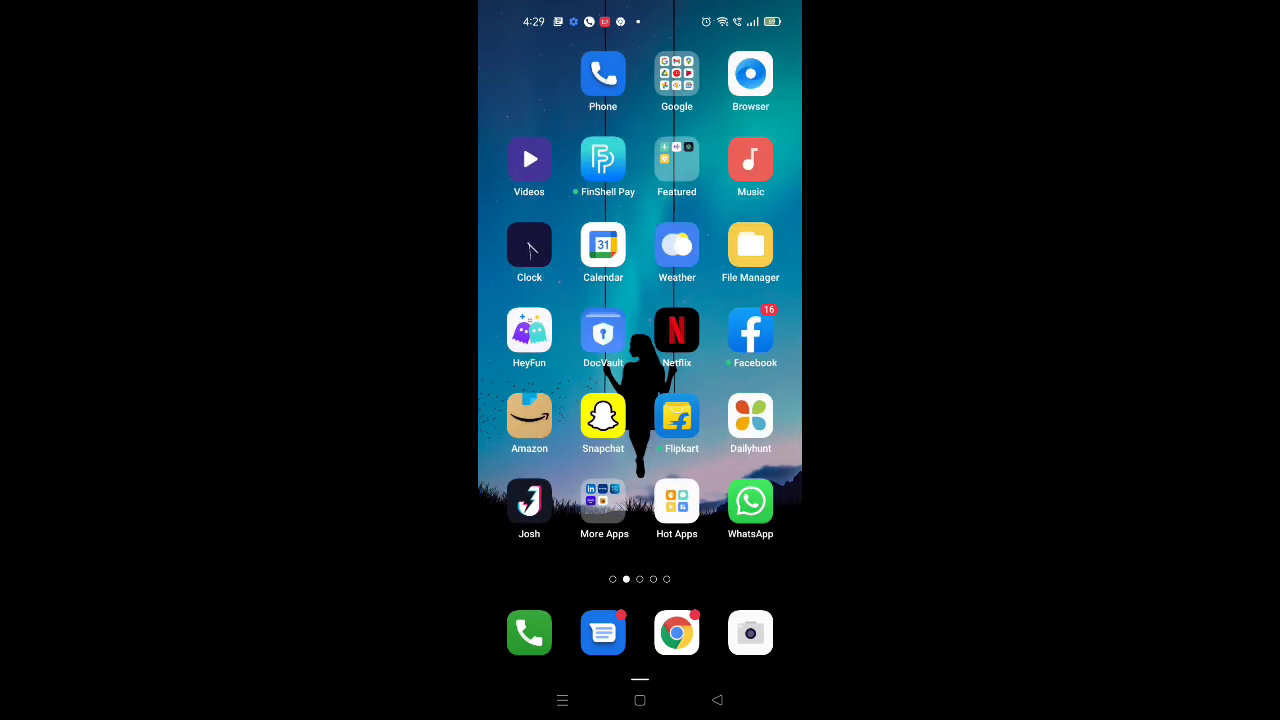